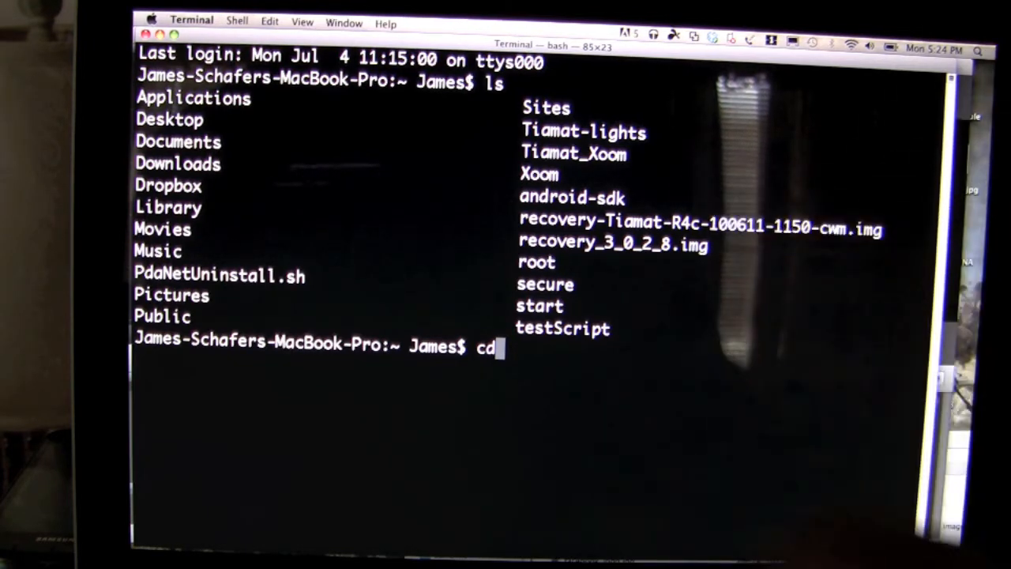
# Change directory into android-sdk and then into its platform-tools subfolder.
pyautogui.write('android-sdk')
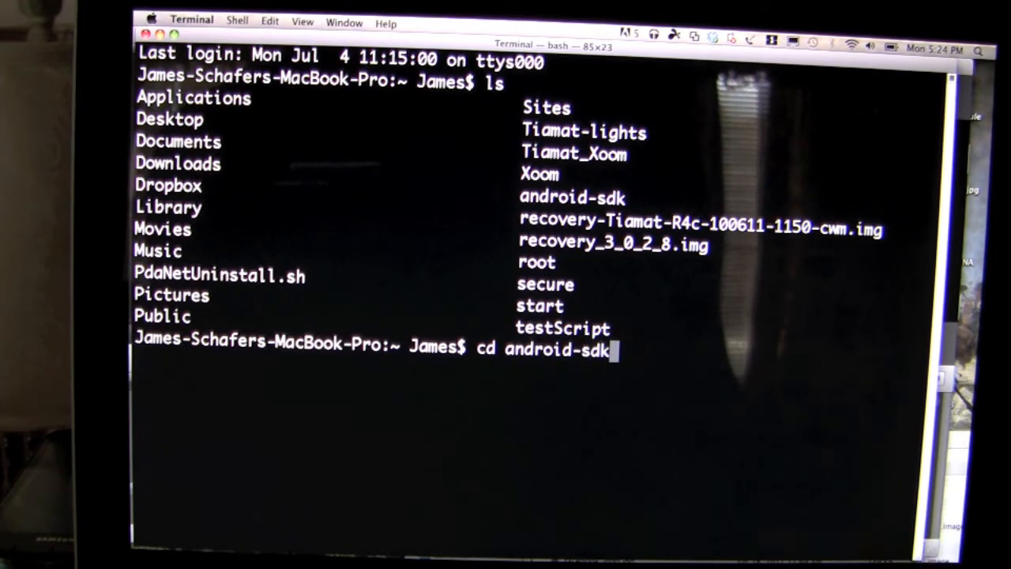
pyautogui.press('Return')
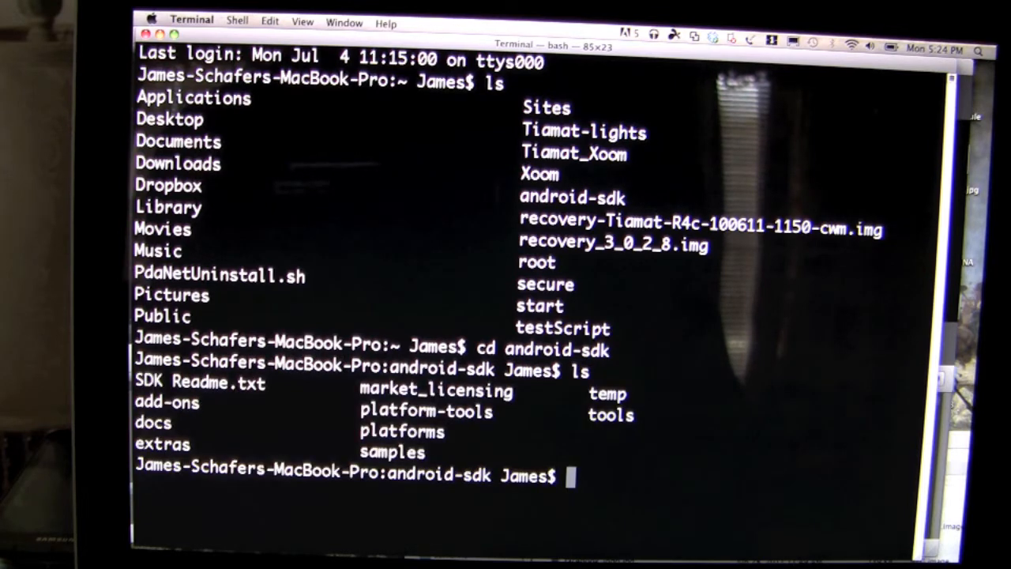
pyautogui.write('cd')
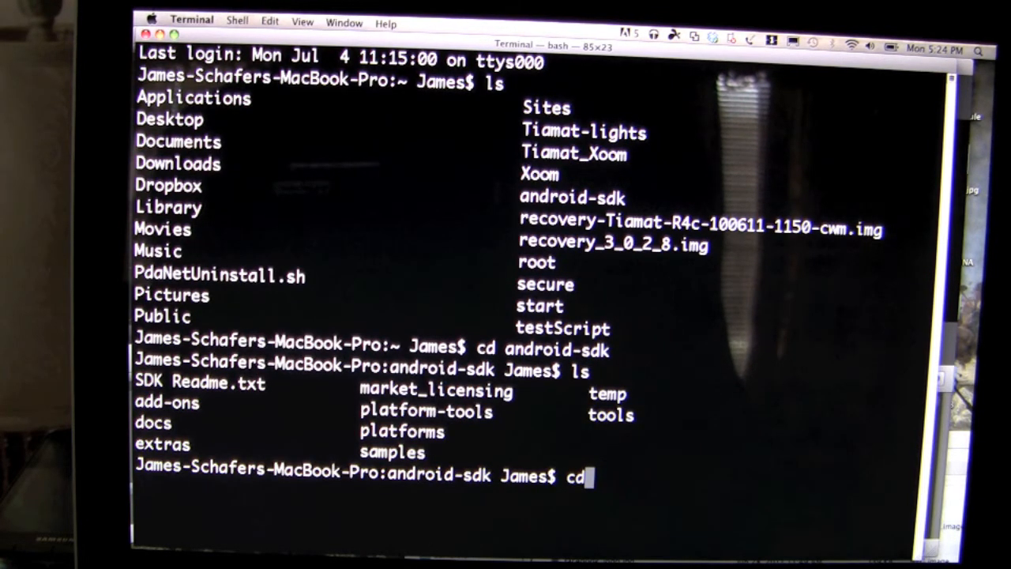
pyautogui.write('platform')
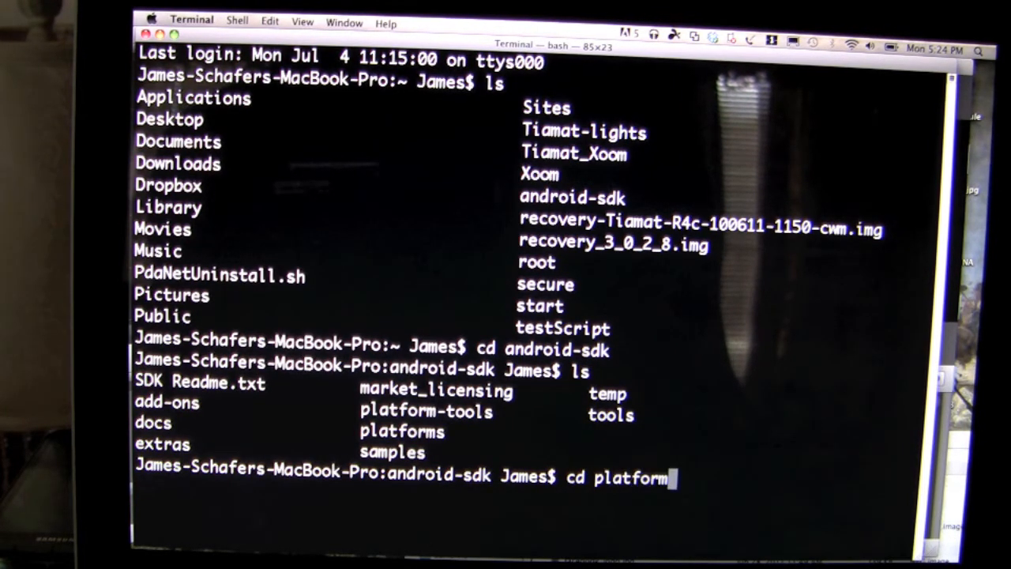
pyautogui.press('Return')
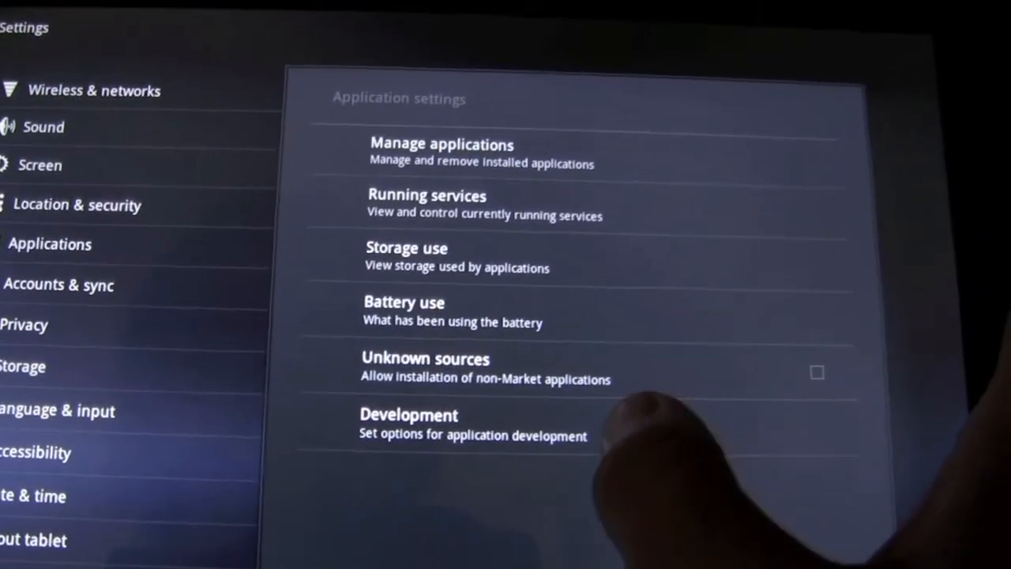
# Enable USB debugging in the tablet's Development settings.
pyautogui.click(408, 414)
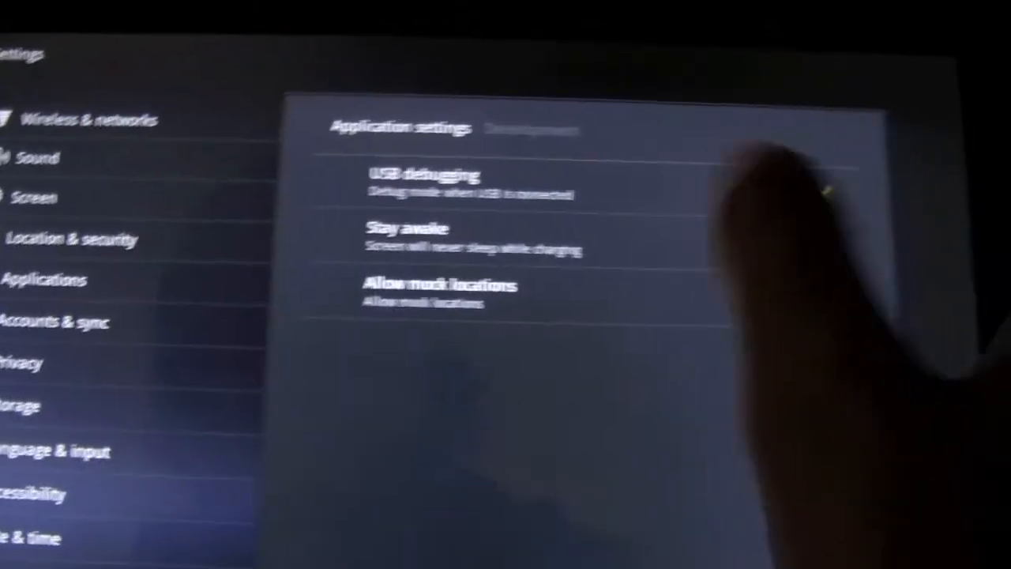
pyautogui.click(758, 112)
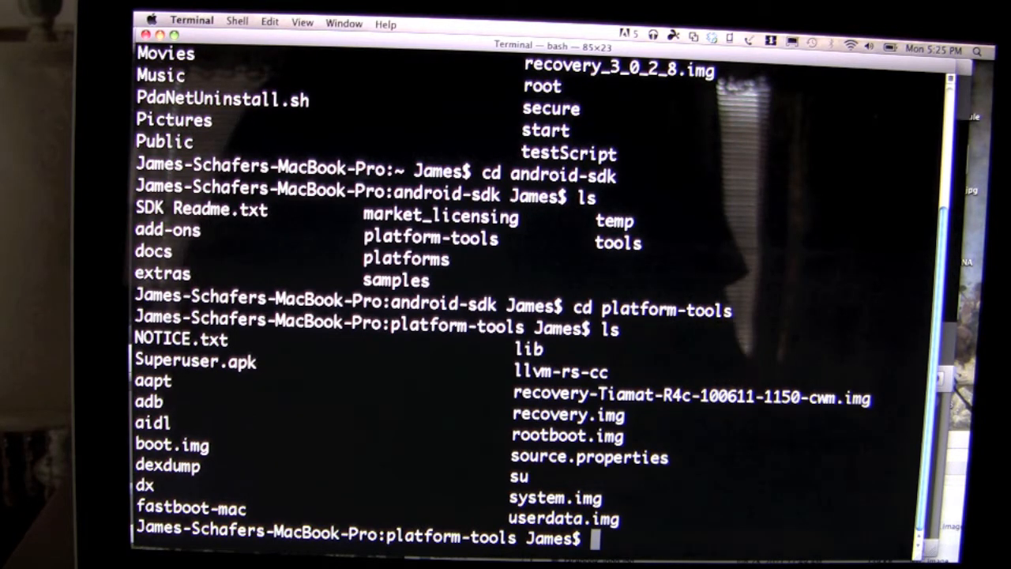
# Run ./adb reboot bootloader, which returns "error: device not found".
pyautogui.write('./')
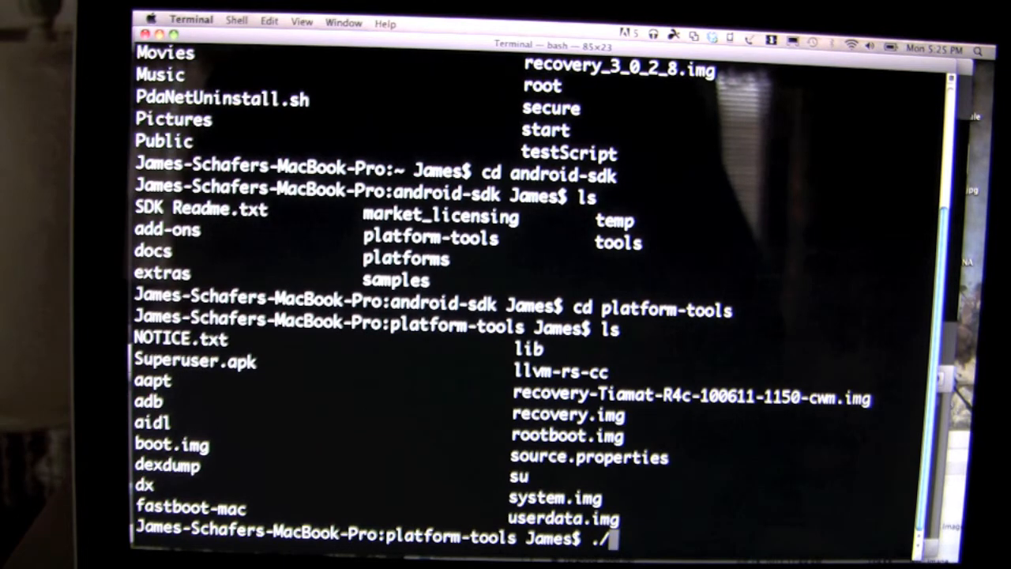
pyautogui.write('adb')
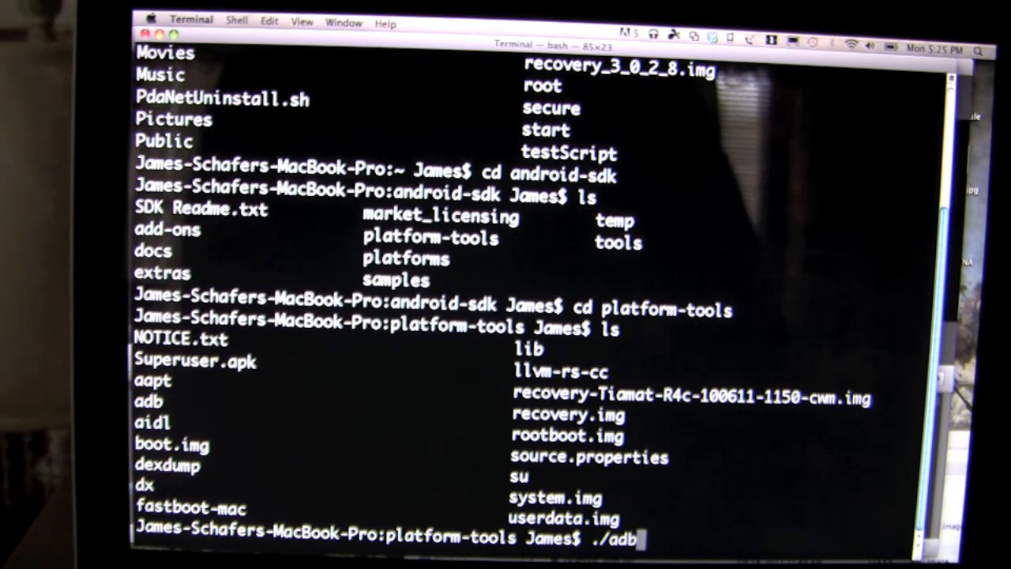
pyautogui.write('reboot')
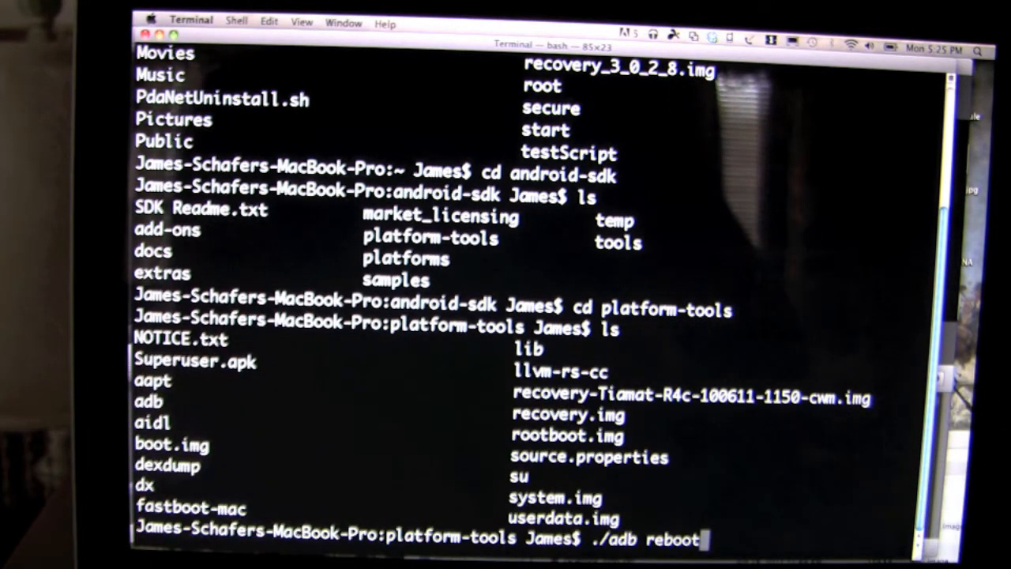
pyautogui.press('Return')
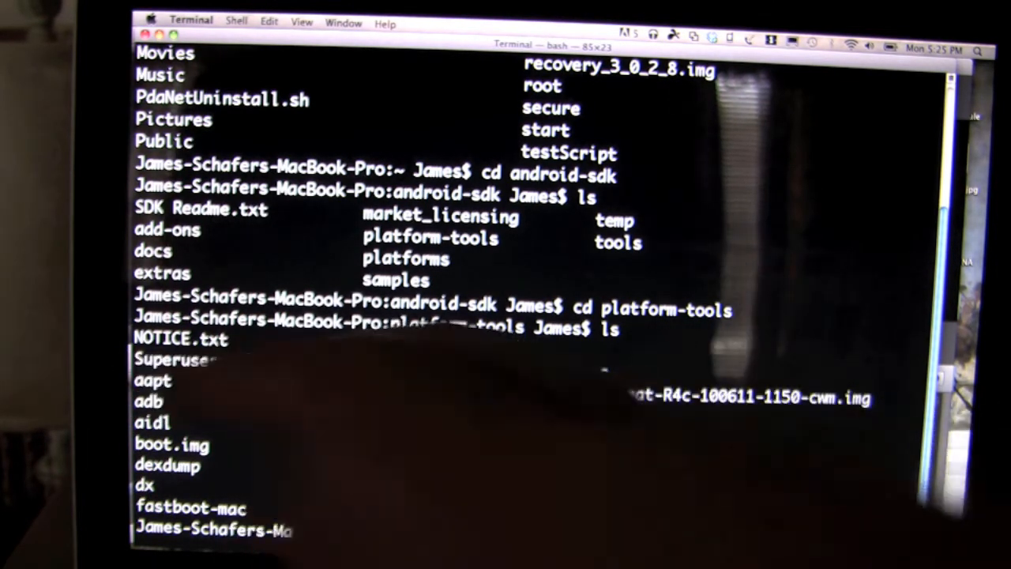
pyautogui.write('./adb reboot')
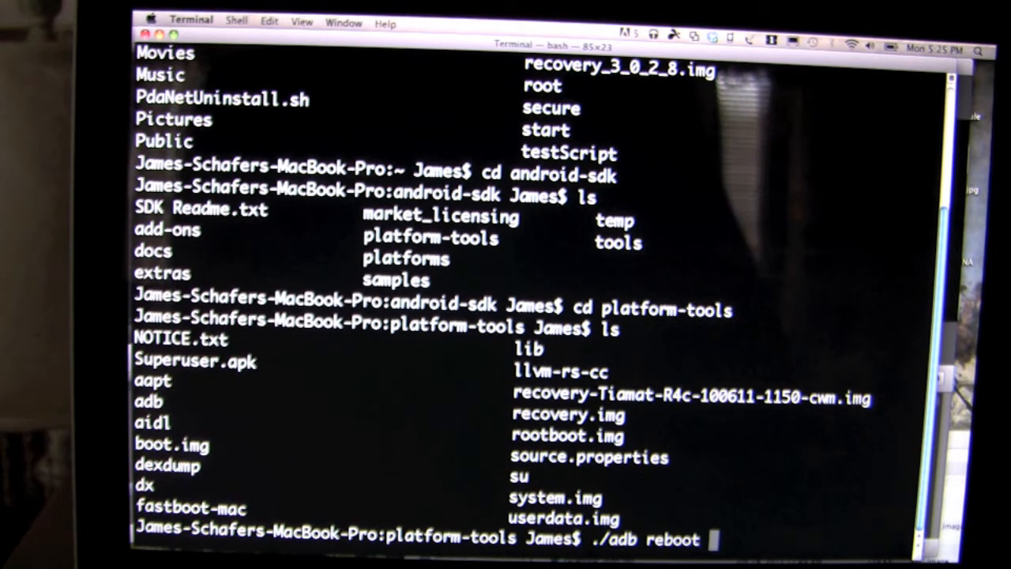
pyautogui.write('bootload')
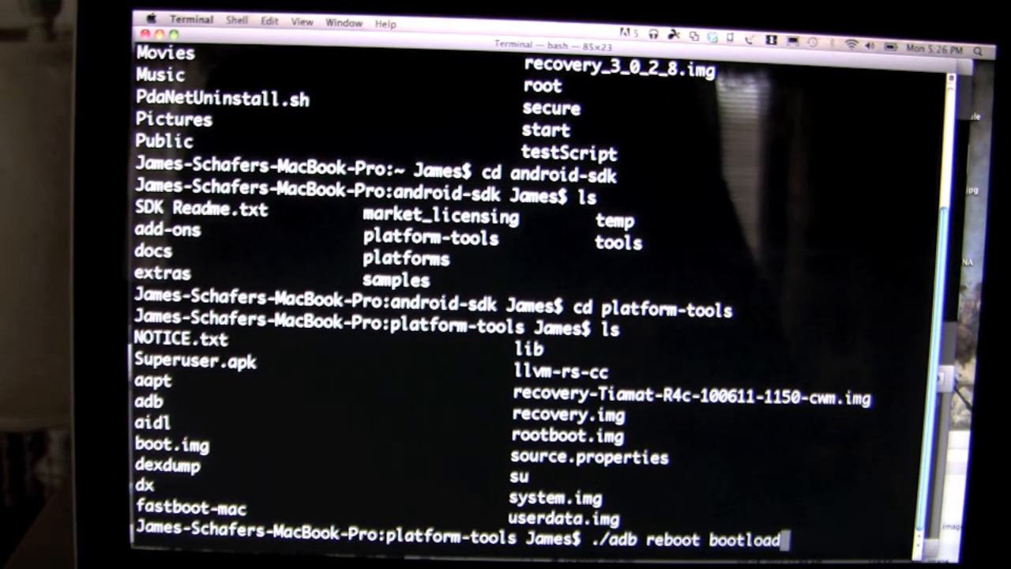
pyautogui.write('er')
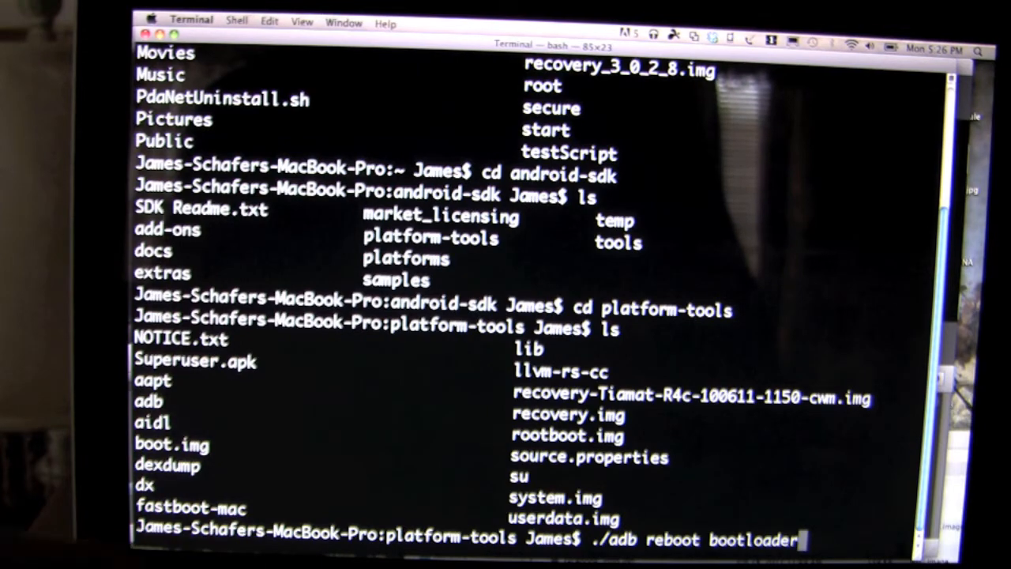
pyautogui.press('Return')
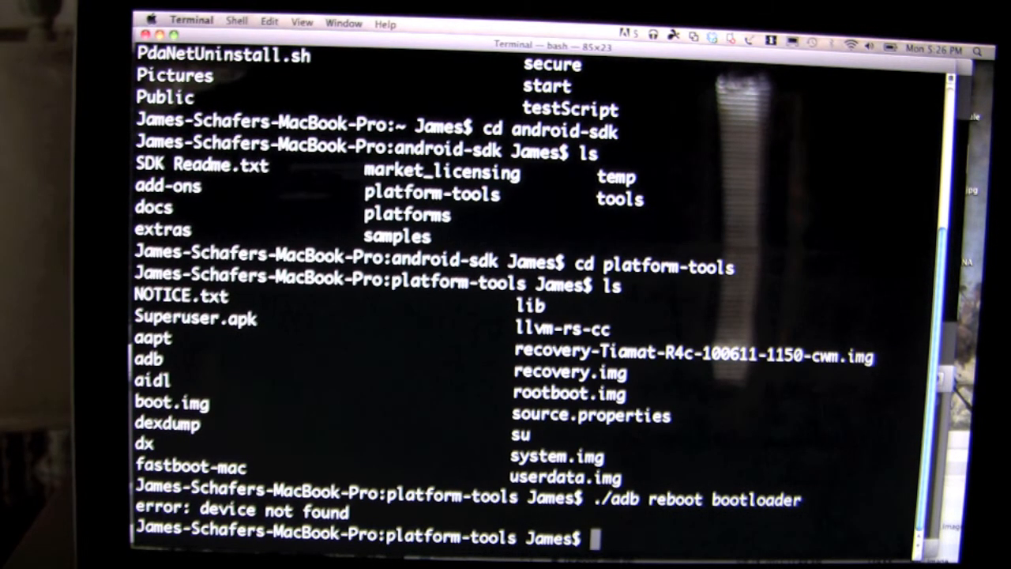
# Run ./adb reboot bootloader a second time, again getting "error: device not found".
pyautogui.write('./adb reboot bootloader')
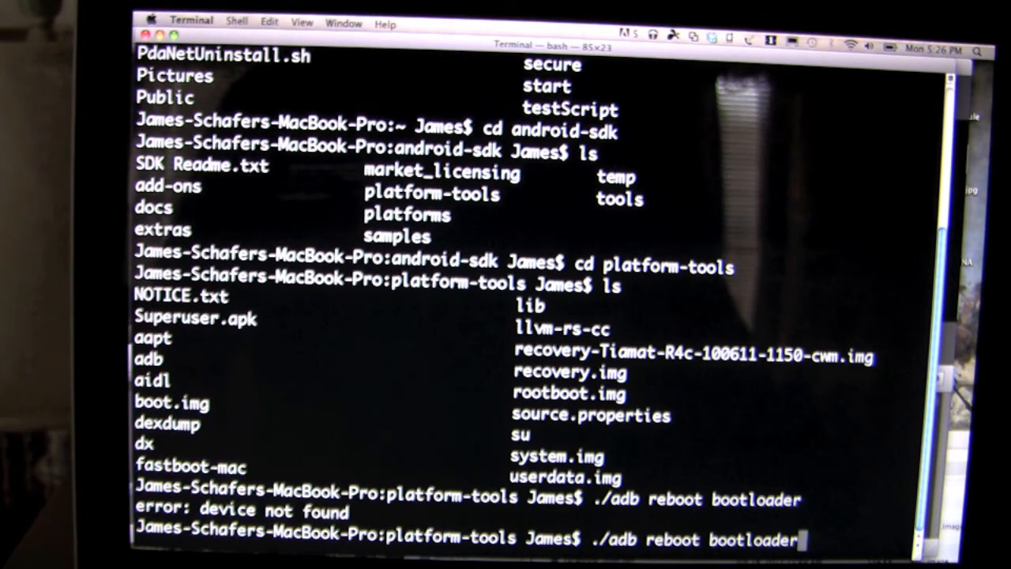
pyautogui.press('Return')
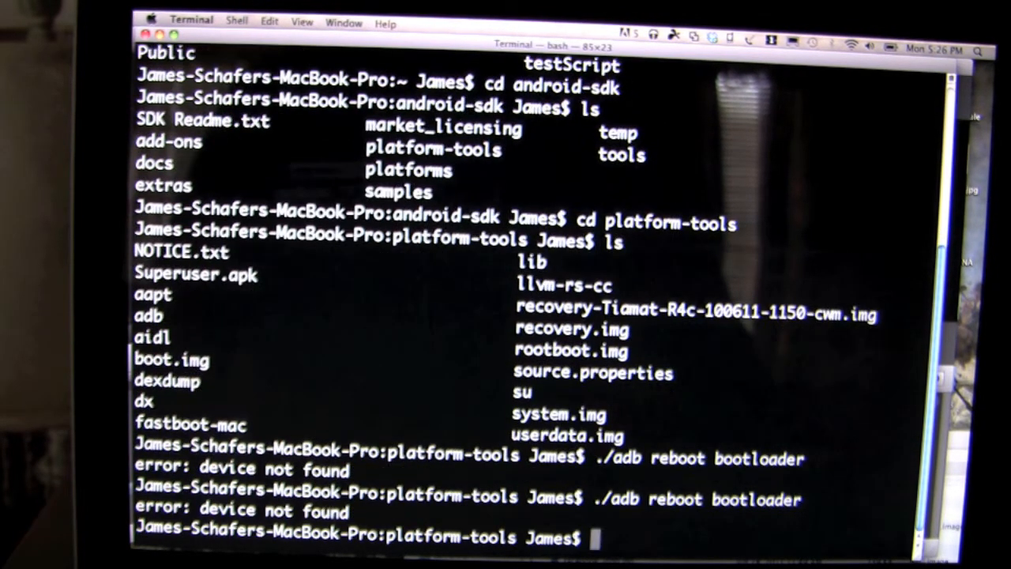